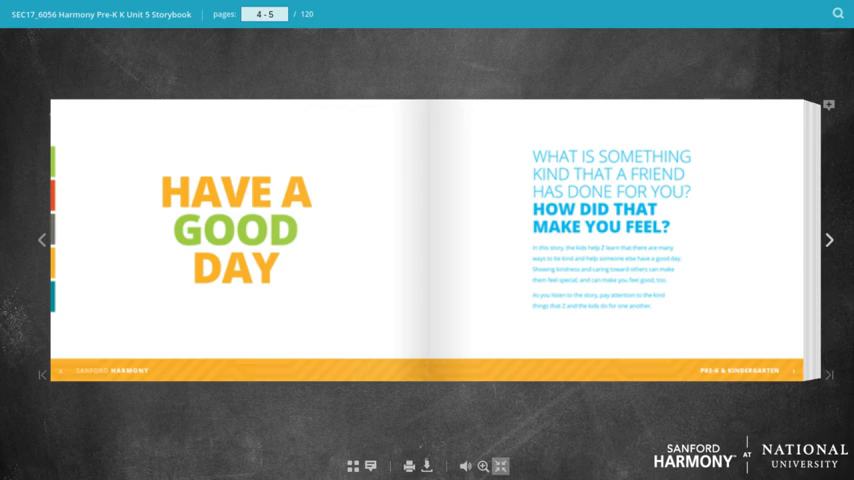
pyautogui.moveTo(832, 258)
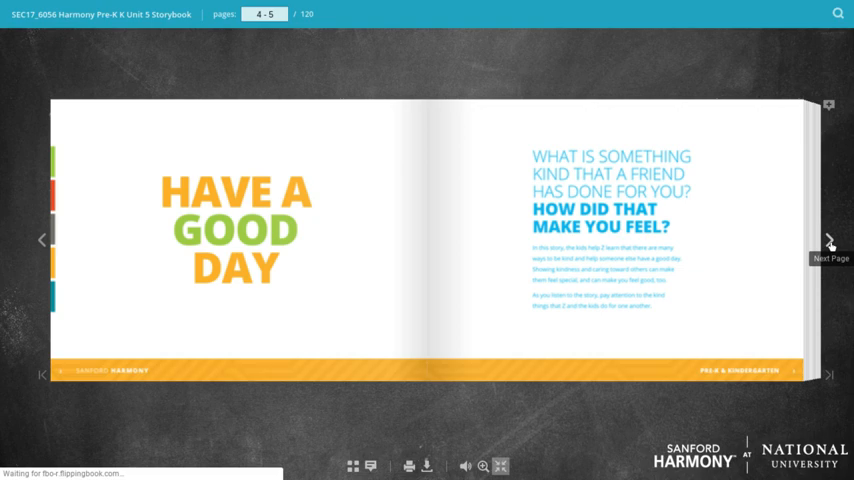
# Step: Turn from the title spread to the story's opening spread, pages 6–7, with Z at the tree house
pyautogui.click(828, 240)
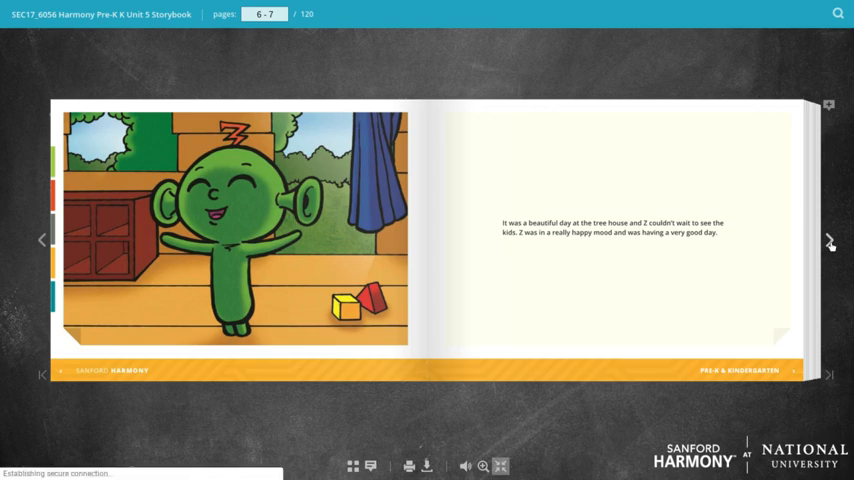
# Step: Advance to pages 10–11, where Z gathers the scattered crayons and markers
pyautogui.click(830, 240)
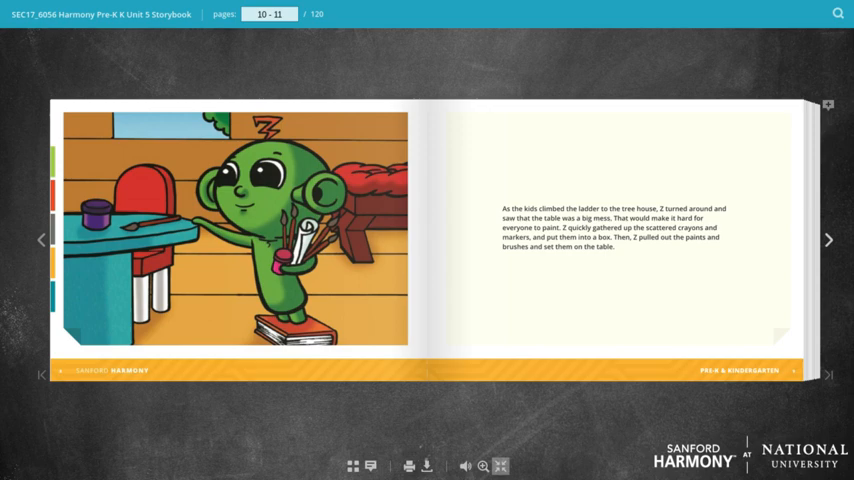
# Step: Turn to pages 12–13, where the kids find the table tidy and thank Z
pyautogui.click(830, 240)
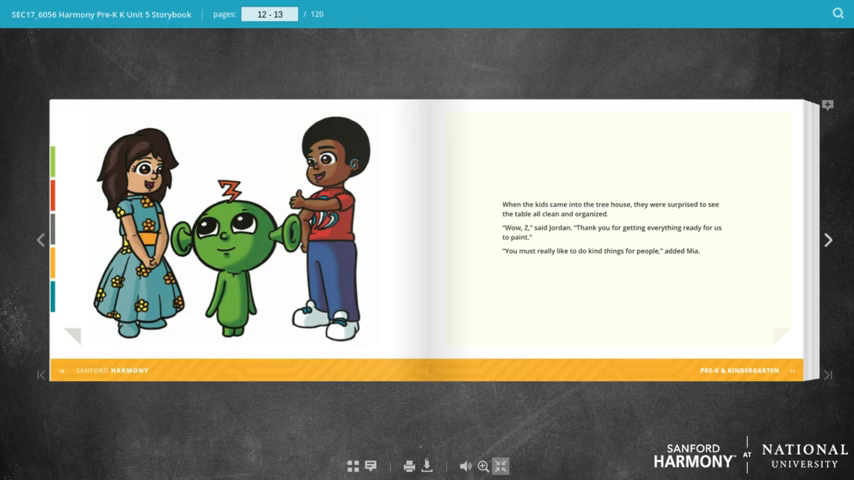
# Step: Page forward through Jordan's explanation to pages 20–21, the picture-hanging spread
pyautogui.click(828, 240)
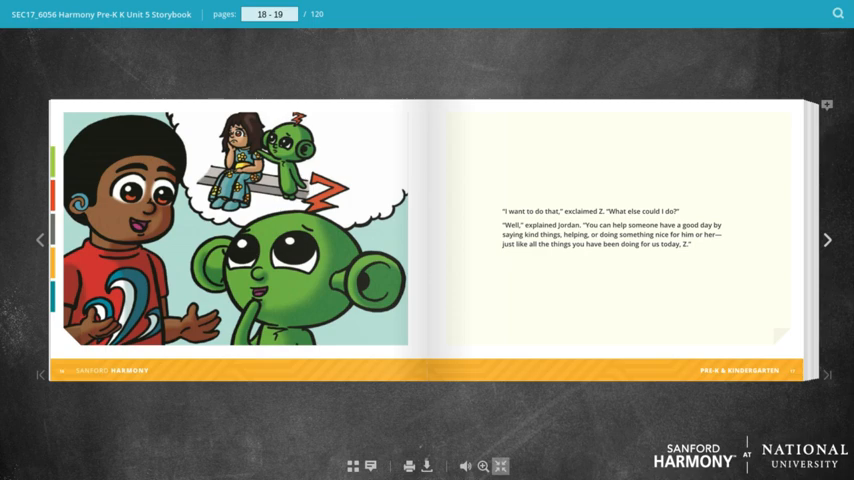
pyautogui.click(828, 240)
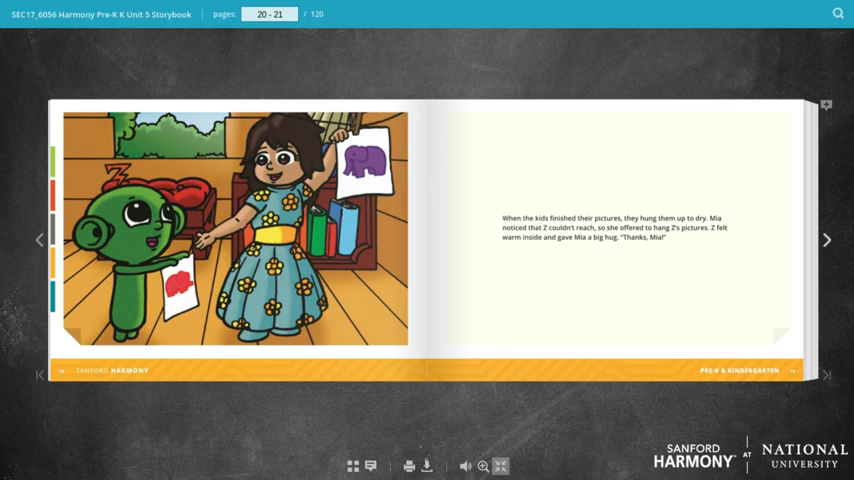
# Step: Start turning past Mia and Z's picture-hanging scene toward pages 22–23
pyautogui.click(828, 240)
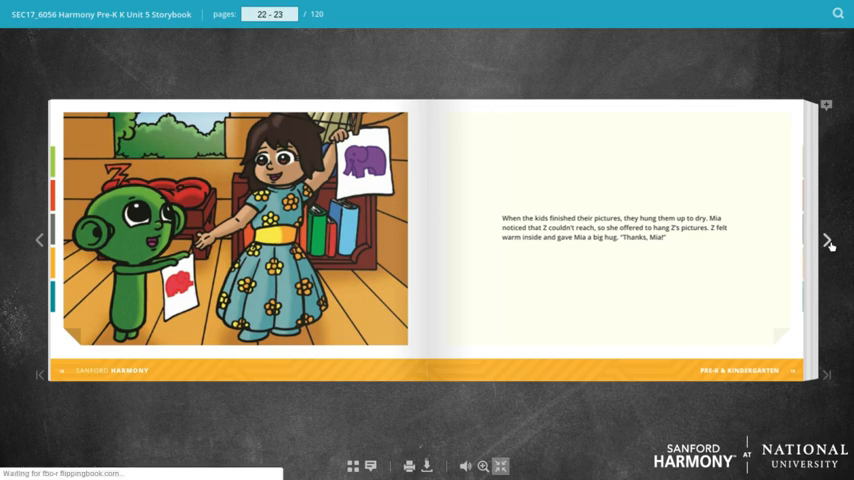
# Step: Land on pages 22–23, where Z tidies the paints, shares muffins and plays ball
pyautogui.click(828, 240)
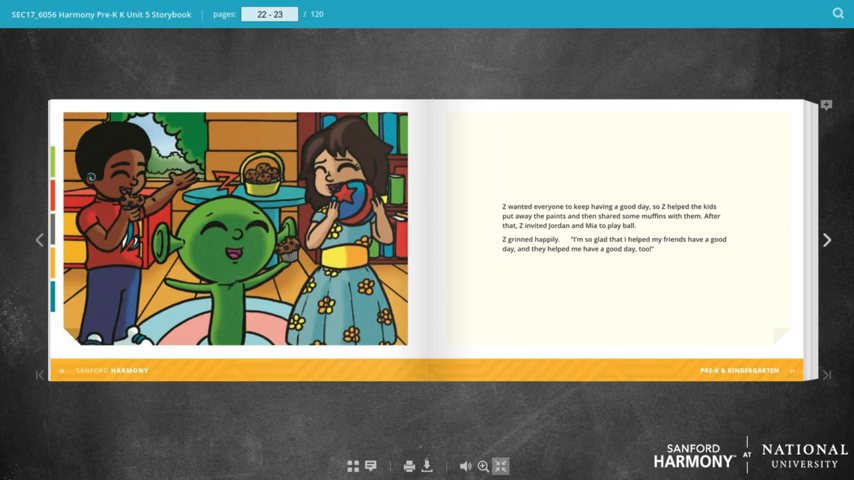
pyautogui.moveTo(830, 244)
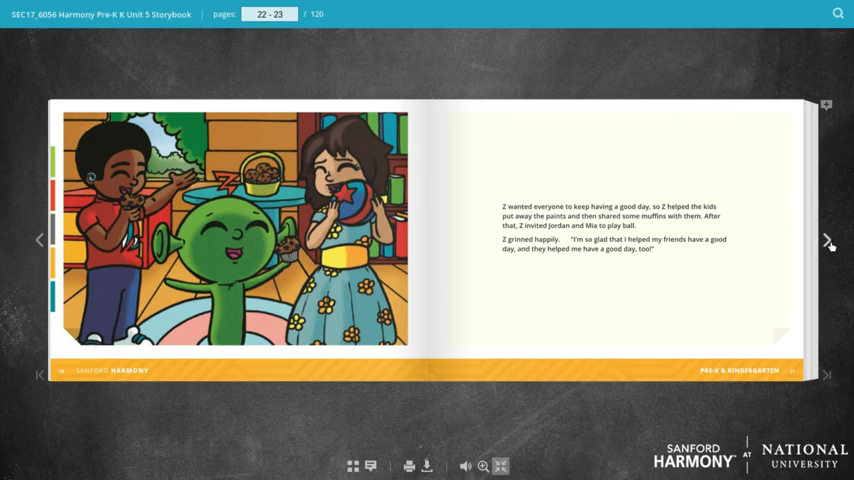
# Step: Turn through the 'Z says' spread (24–25) to the Connecting to the Classroom spread, pages 26–27
pyautogui.click(826, 240)
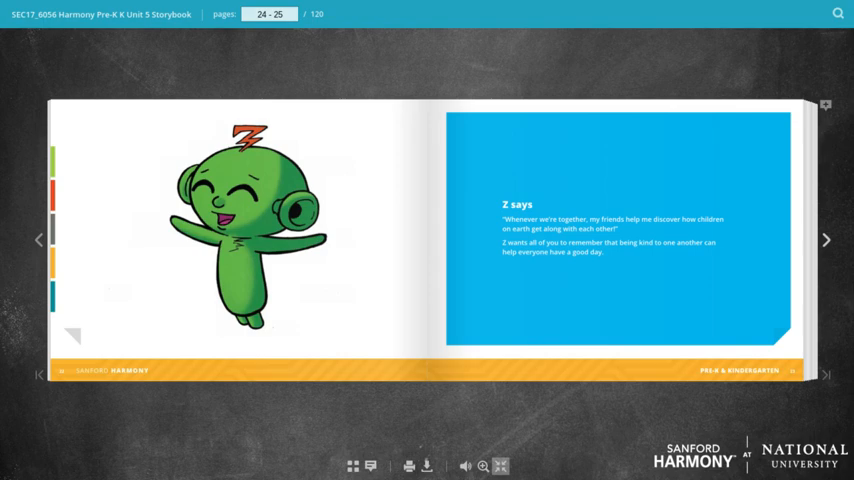
pyautogui.click(826, 240)
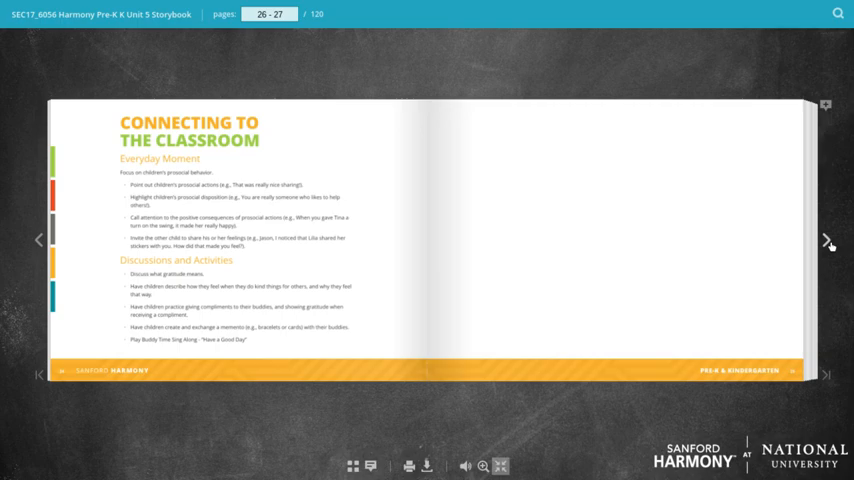